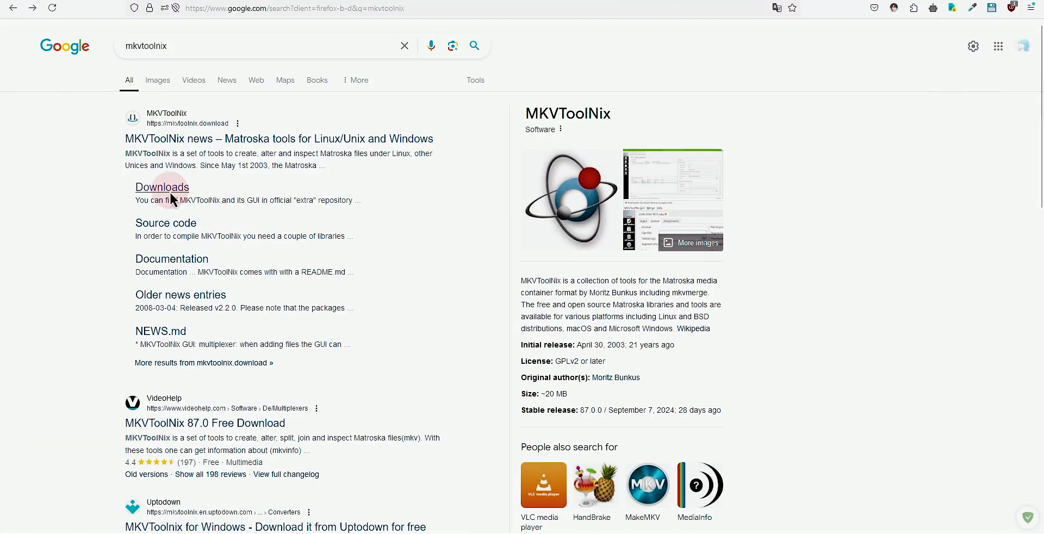
- Download the 64-bit Windows MKVToolNix installer from the MKVToolNix downloads page
{"action": "left_click", "coordinate": [162, 187]}
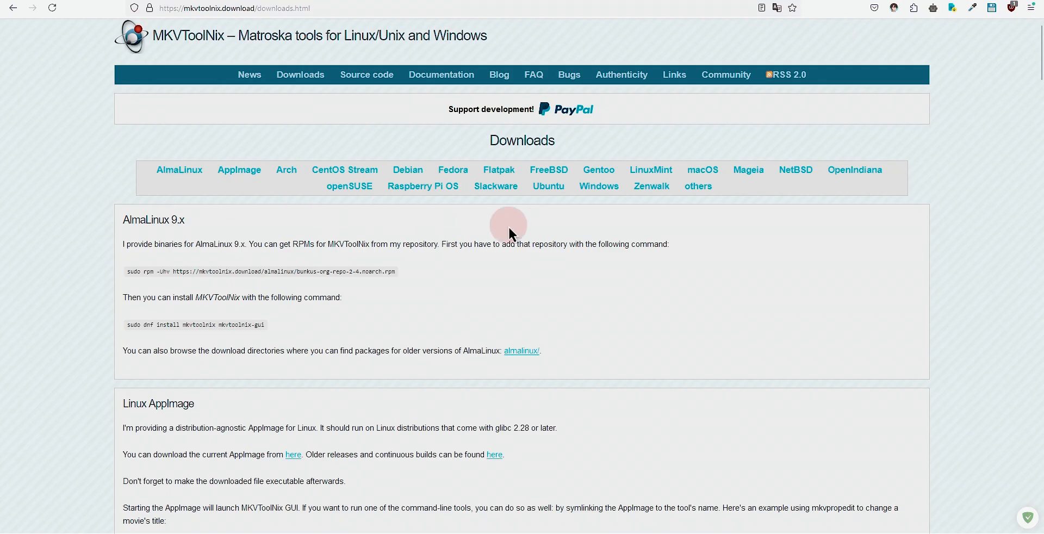
{"action": "left_click", "coordinate": [600, 186]}
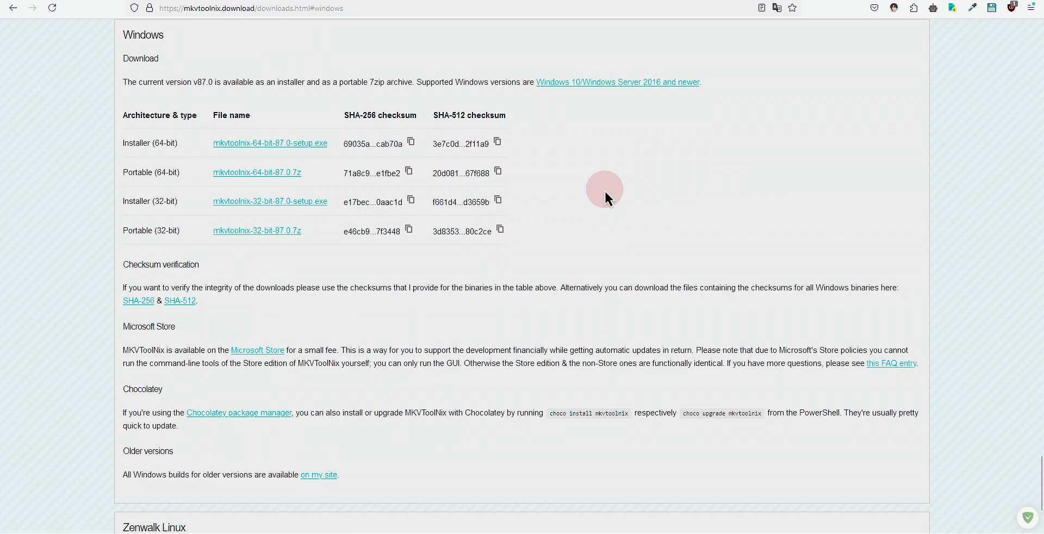
{"action": "left_click", "coordinate": [269, 143]}
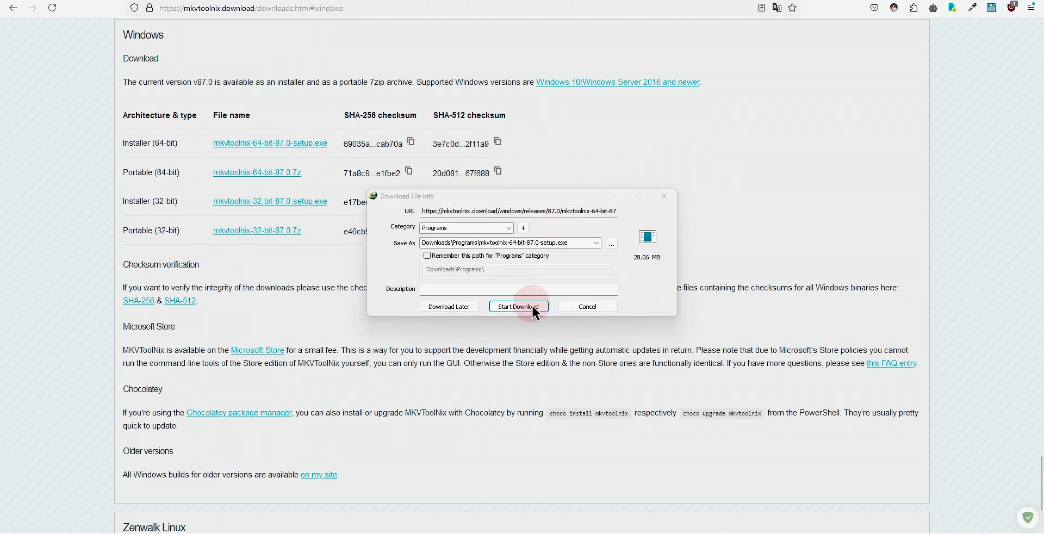
{"action": "left_click", "coordinate": [519, 306]}
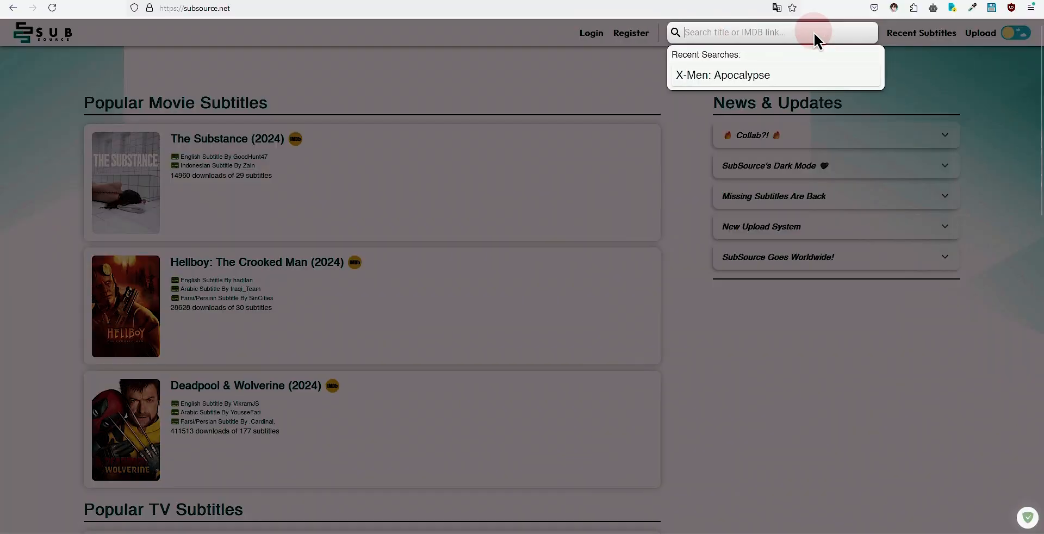
- Browse SubSource subtitles for X-Men: Apocalypse (2016), filtering the language to English
{"action": "left_click", "coordinate": [718, 75]}
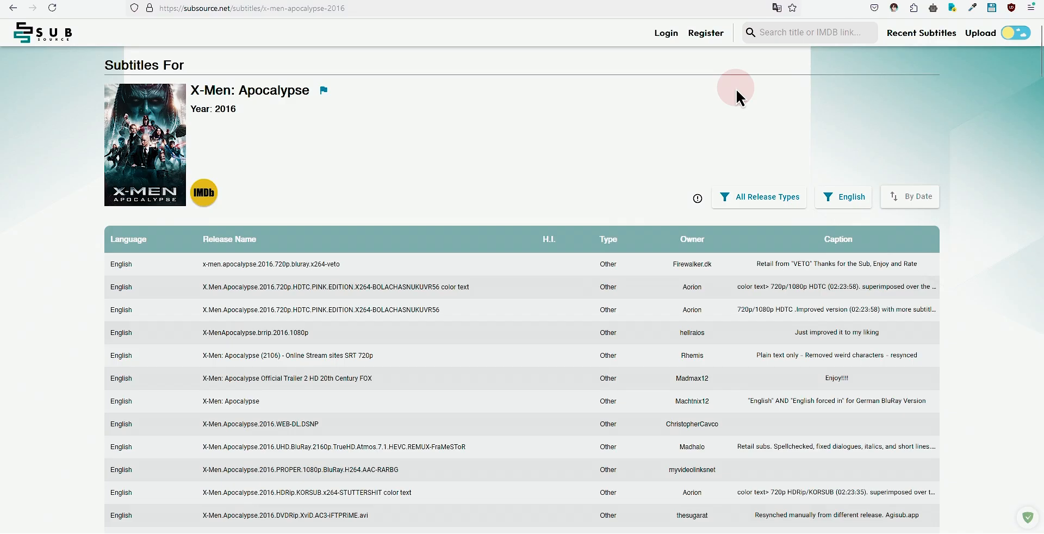
{"action": "left_click", "coordinate": [843, 197]}
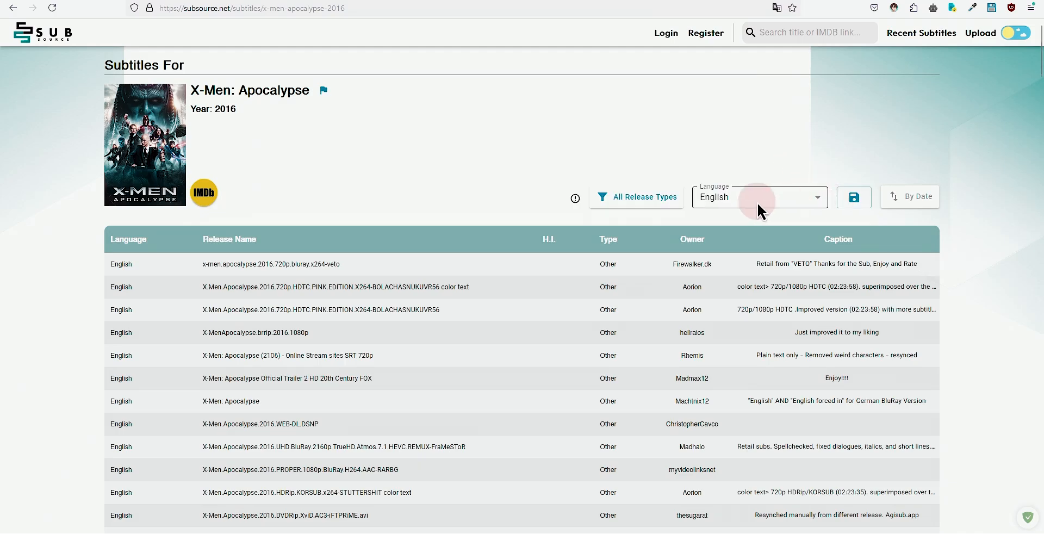
{"action": "left_click", "coordinate": [760, 197]}
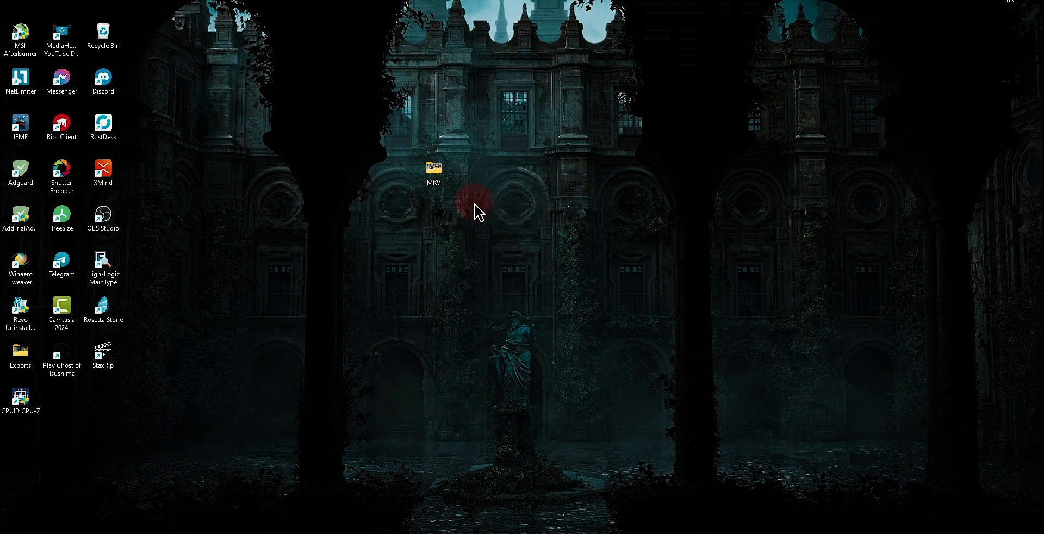
- Open the MKV folder on the desktop
{"action": "double_click", "coordinate": [432, 166]}
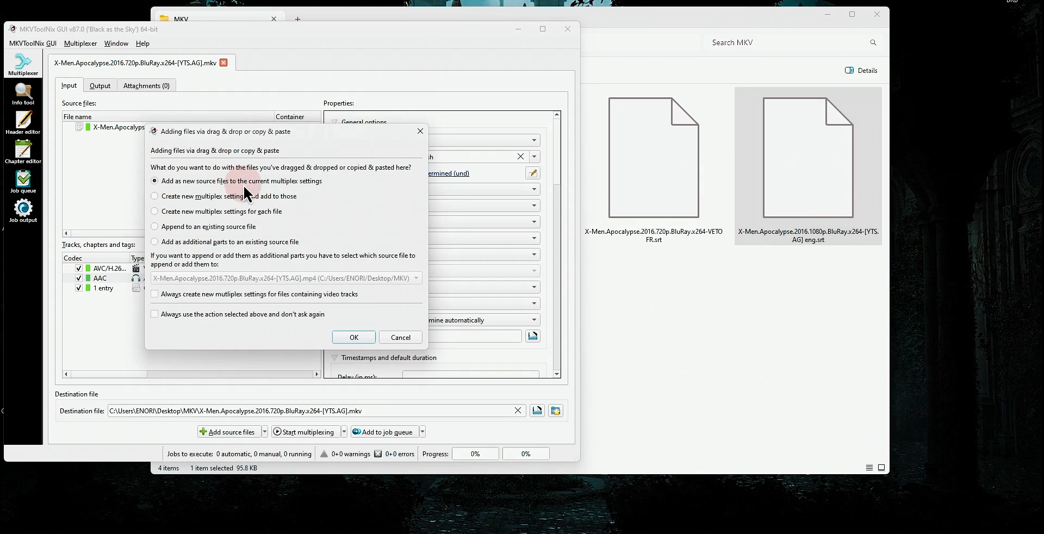
- Add the subtitle file, name the tracks ENG and FR, and set ENG's forced flag
{"action": "left_click", "coordinate": [354, 337]}
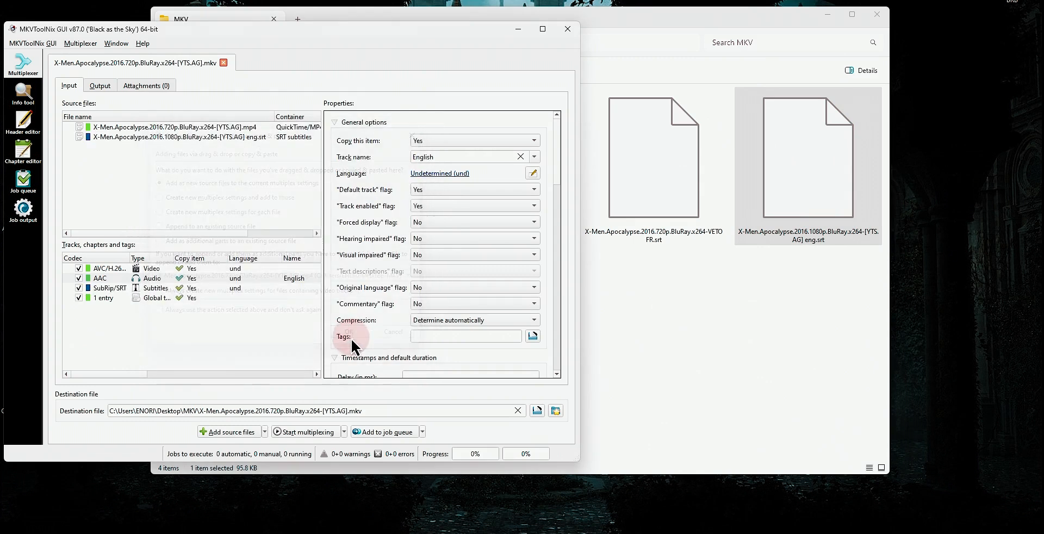
{"action": "left_click", "coordinate": [100, 288]}
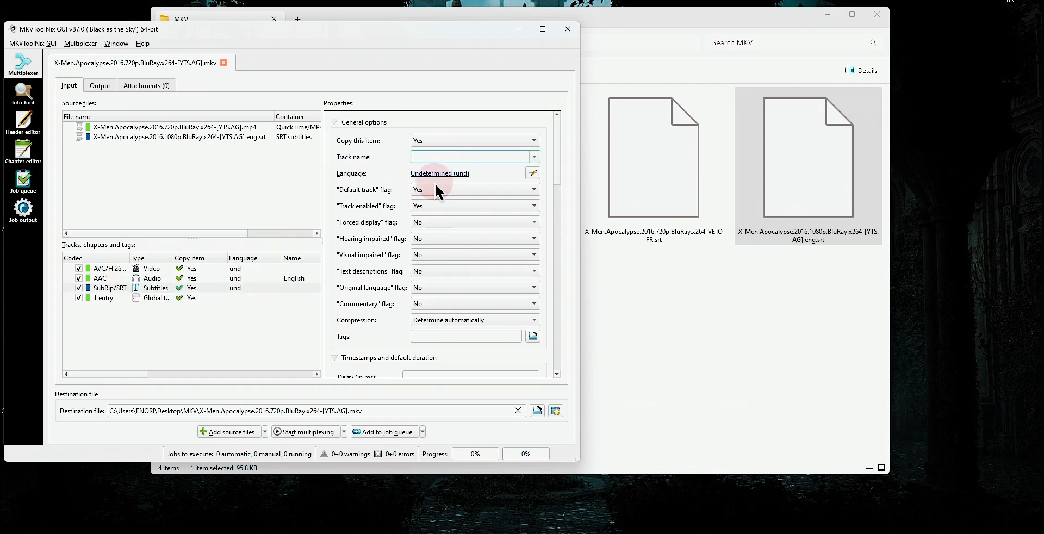
{"action": "type", "text": "ENG"}
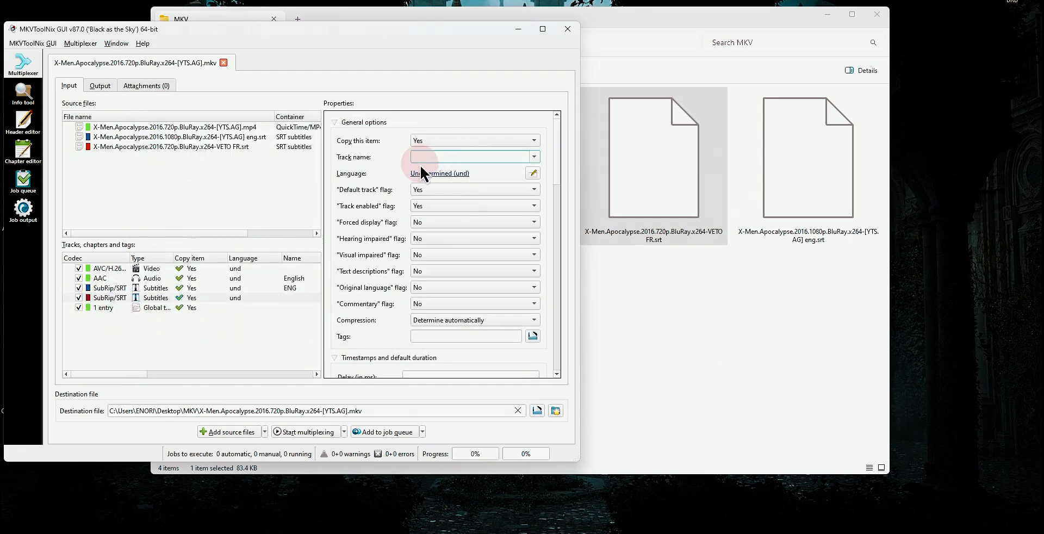
{"action": "type", "text": "FR"}
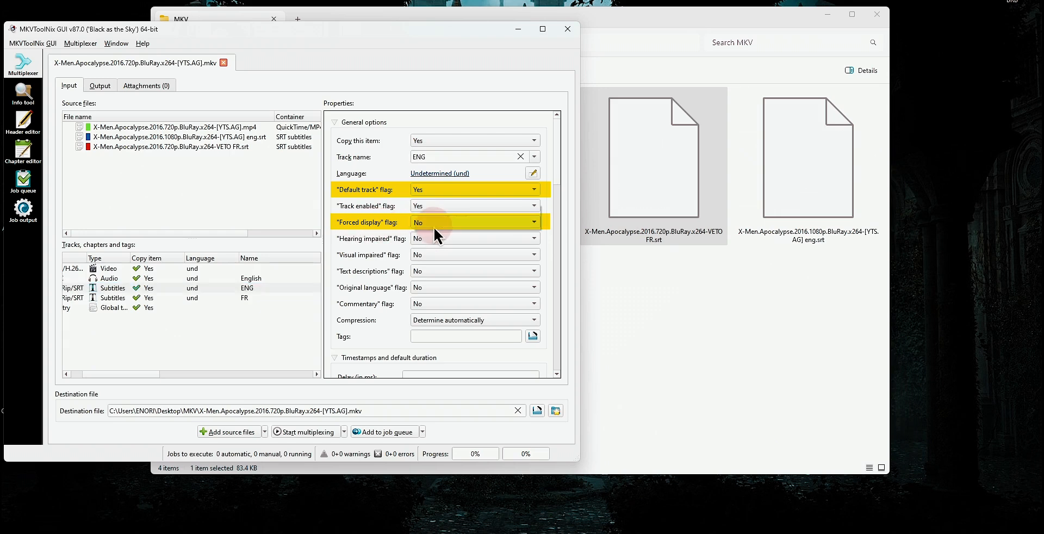
{"action": "left_click", "coordinate": [474, 222]}
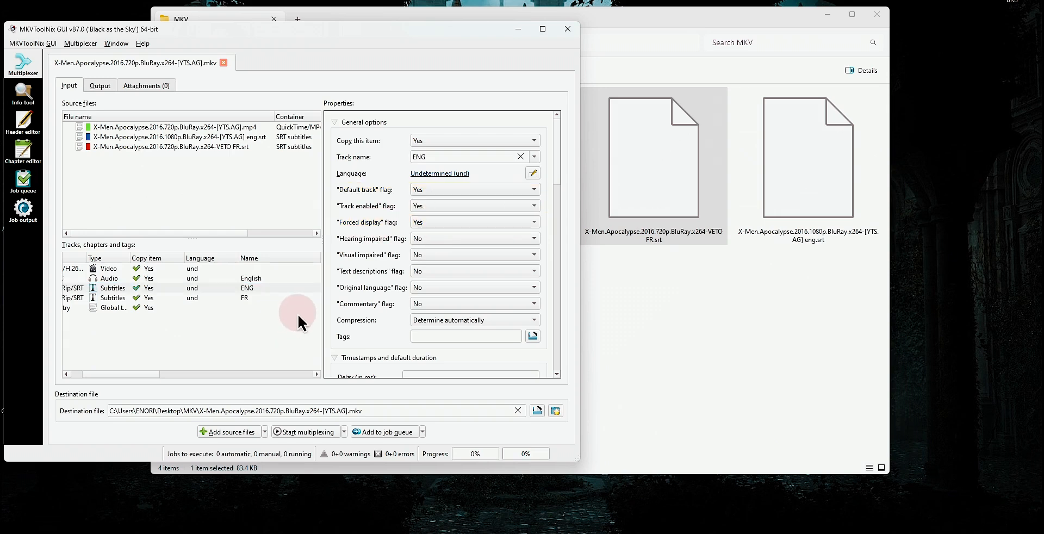
- Attach Cover.jpg to the output file in the Attachments tab
{"action": "left_click", "coordinate": [146, 86]}
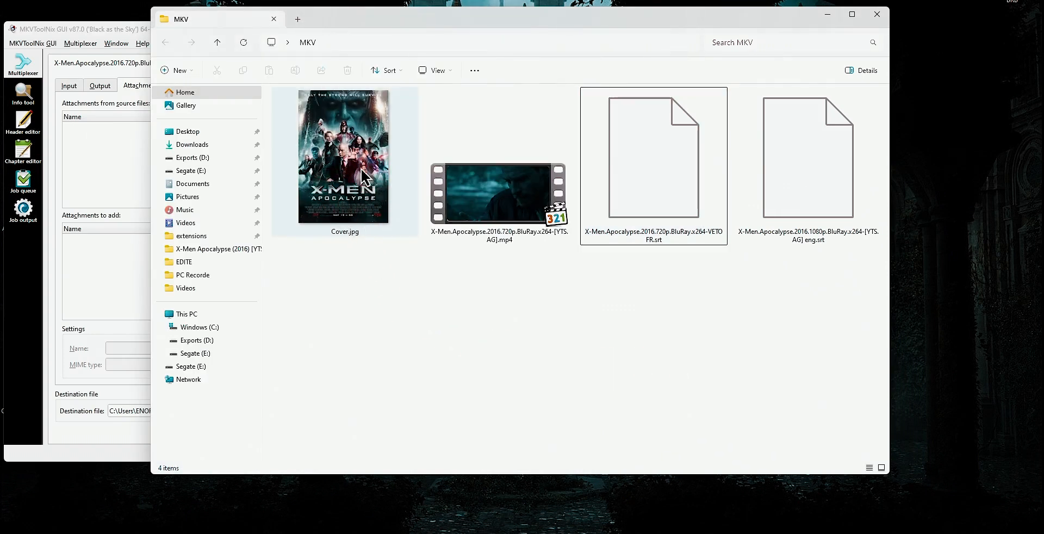
{"action": "left_click_drag", "start_coordinate": [343, 156], "coordinate": [110, 269]}
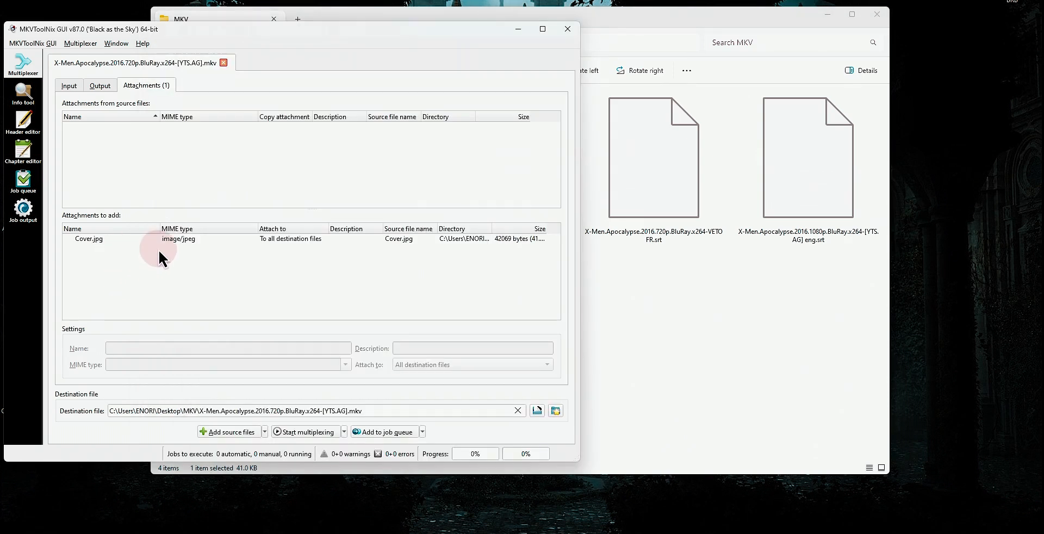
{"action": "left_click", "coordinate": [88, 238]}
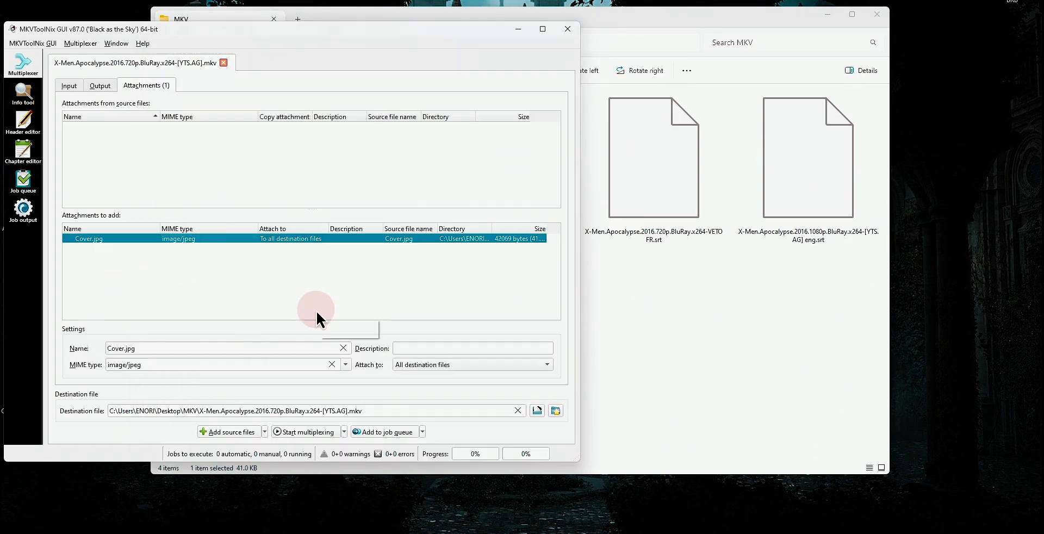
- Title the output X-Men.Apocalypse.2016, multiplex the MKV, and close MKVToolNix
{"action": "left_click", "coordinate": [100, 85]}
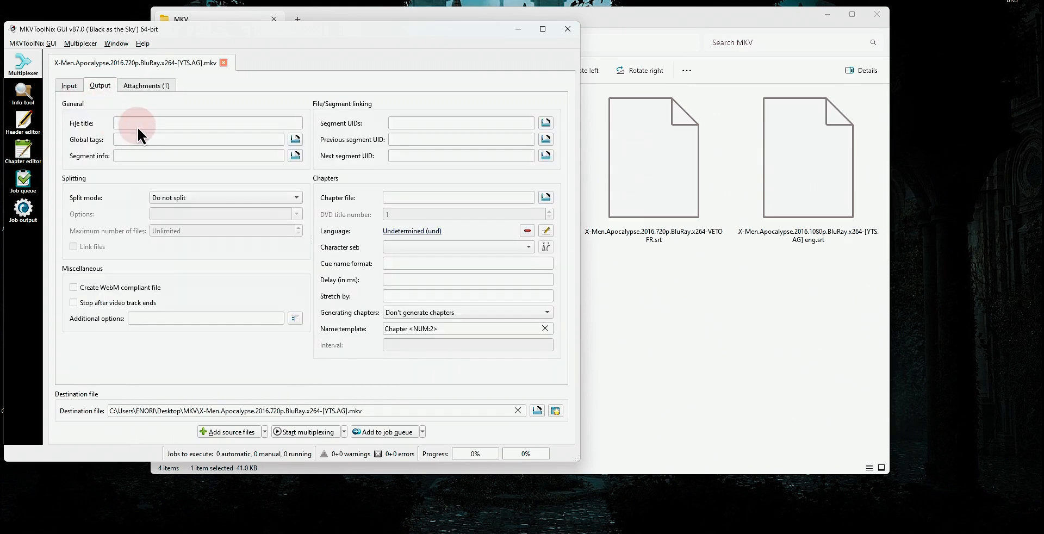
{"action": "left_click", "coordinate": [307, 432]}
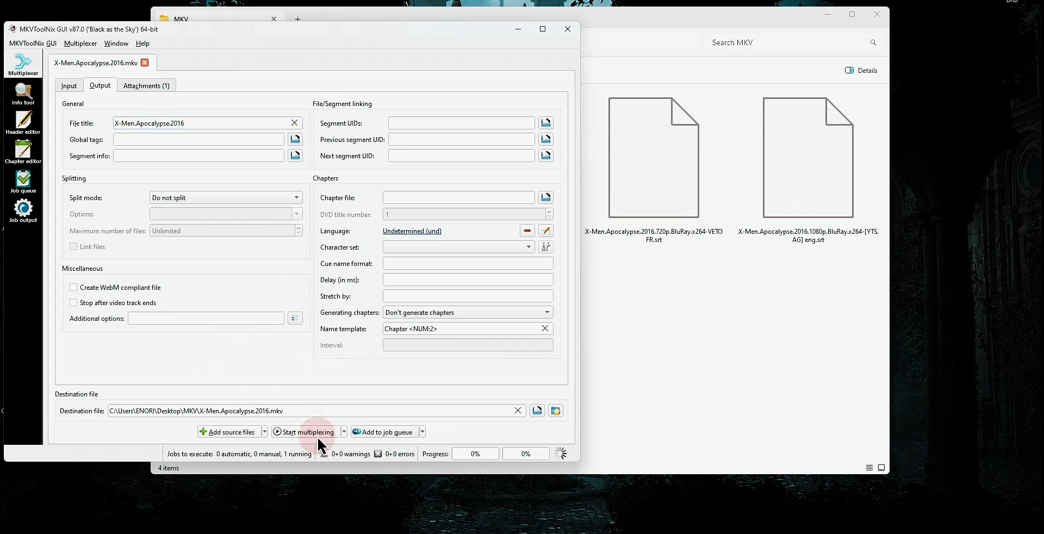
{"action": "left_click", "coordinate": [307, 432]}
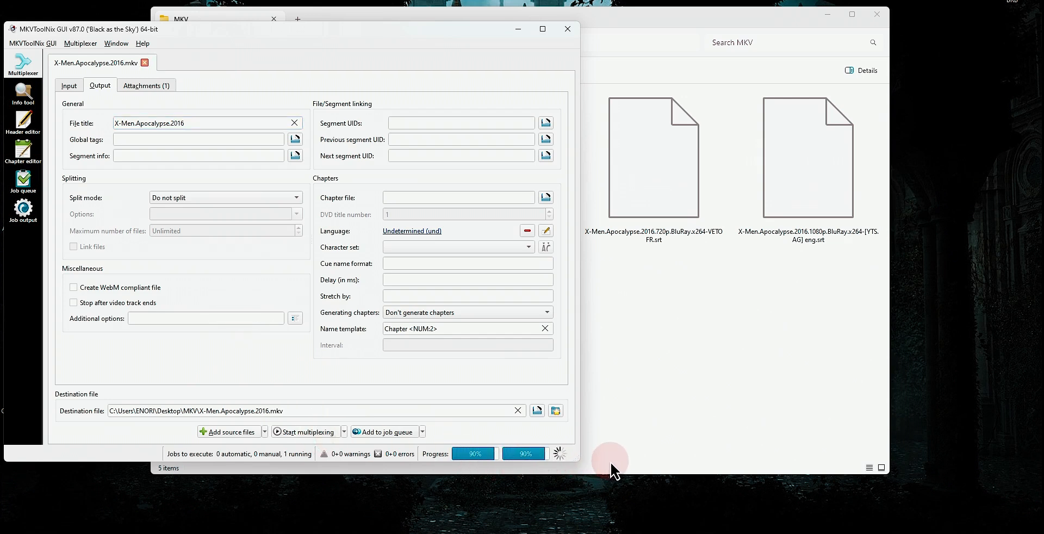
{"action": "left_click", "coordinate": [567, 28]}
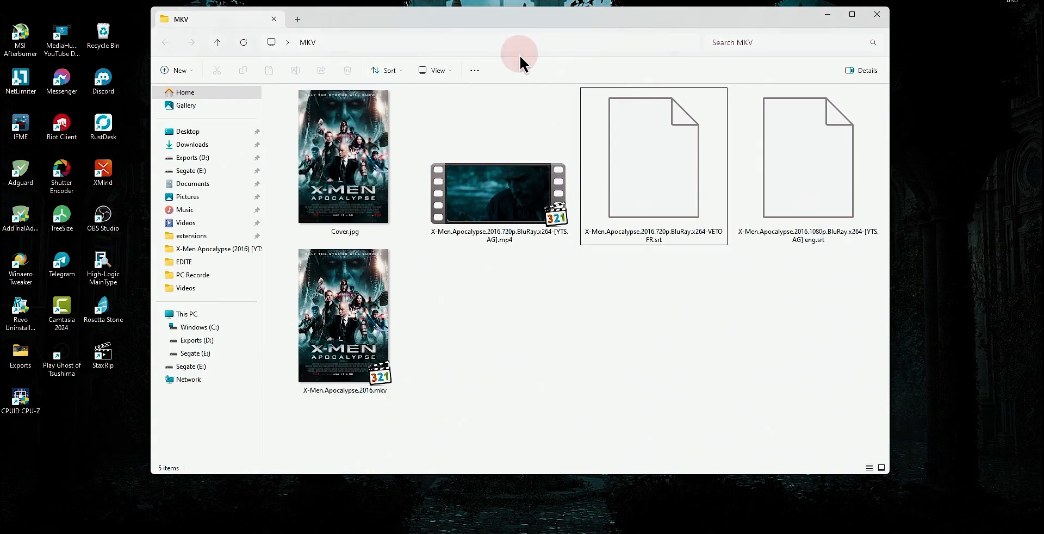
- Play X-Men.Apocalypse.2016.mkv in MPC-HC and switch subtitles to the FR track
{"action": "left_click", "coordinate": [344, 314]}
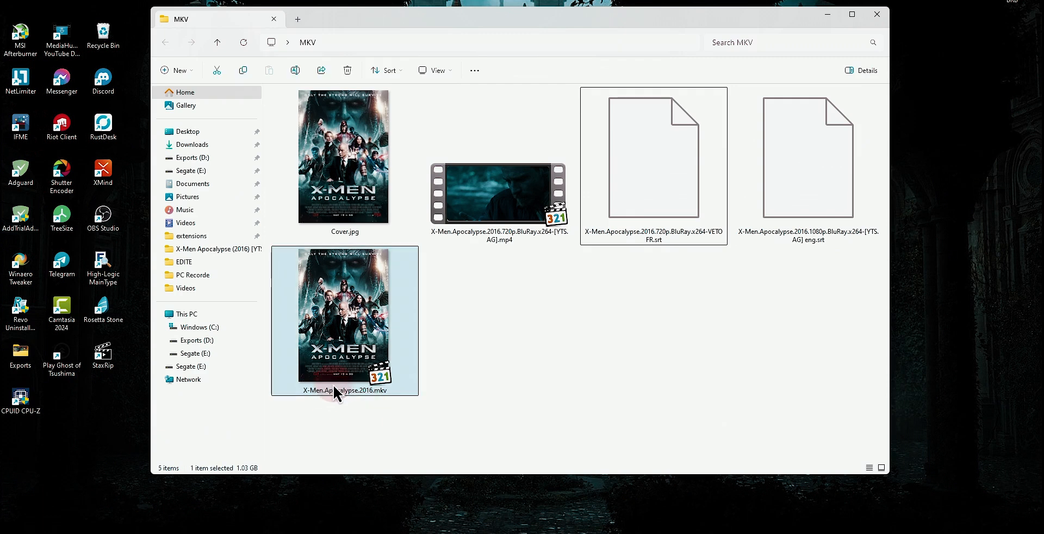
{"action": "double_click", "coordinate": [345, 314]}
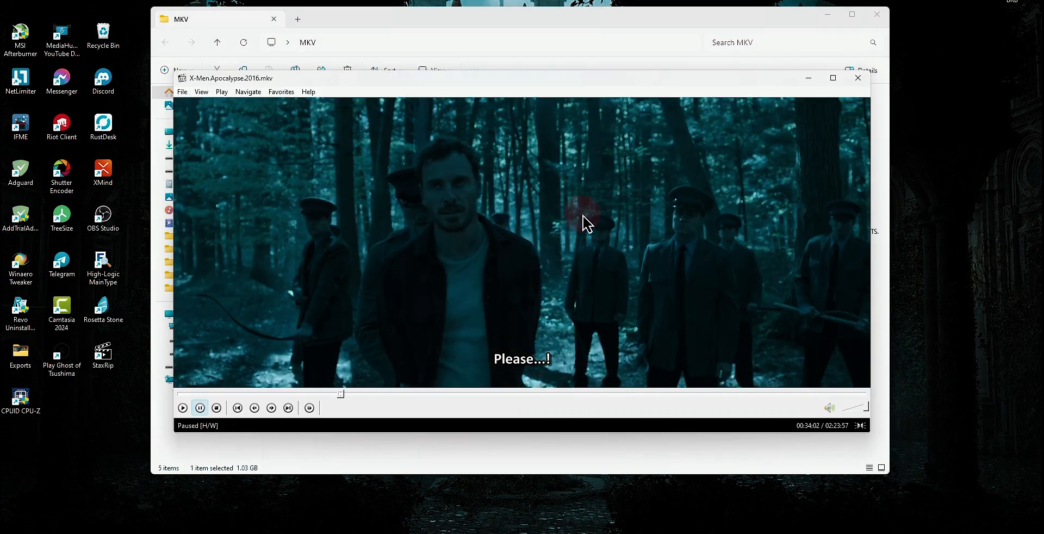
{"action": "right_click", "coordinate": [587, 222]}
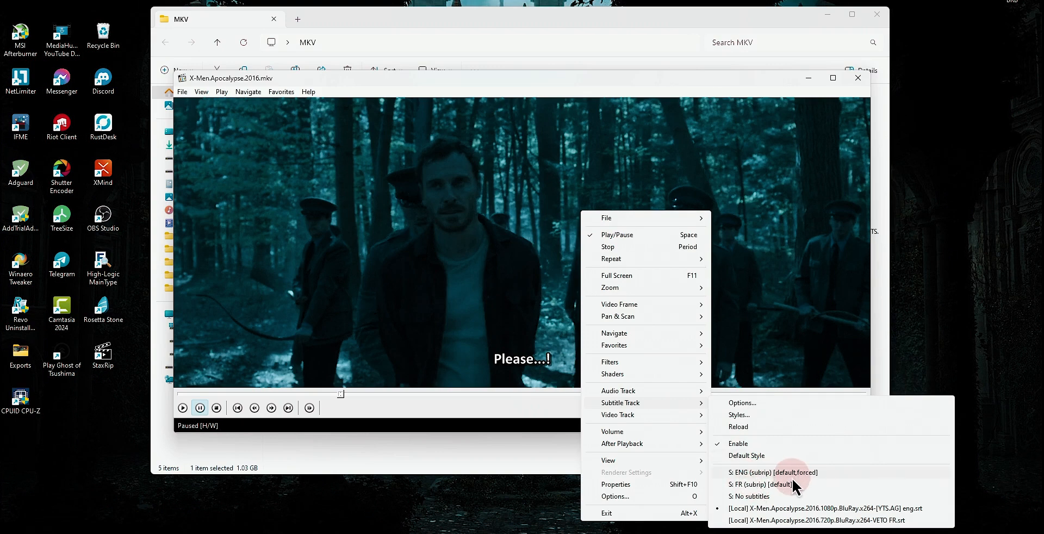
{"action": "left_click", "coordinate": [760, 486]}
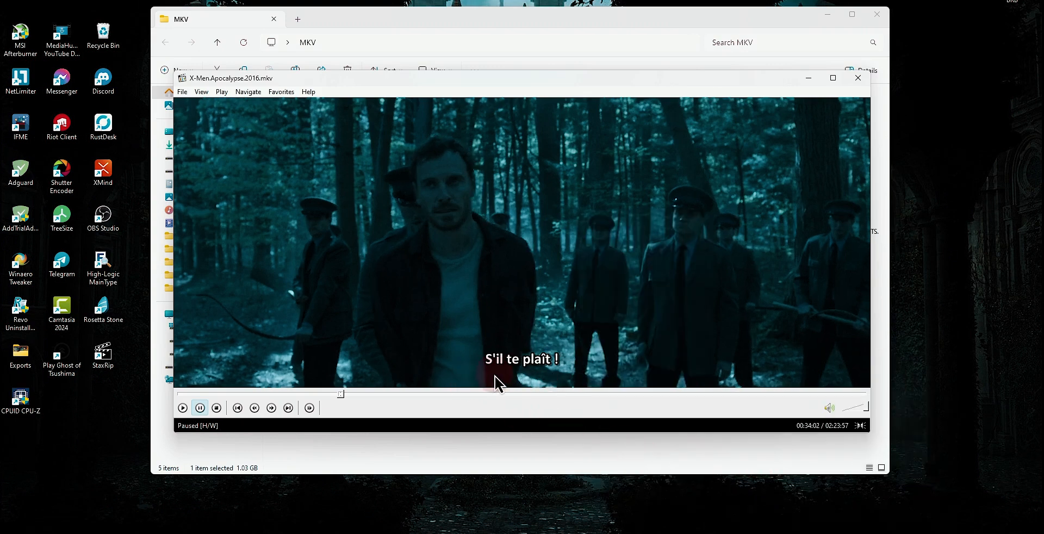